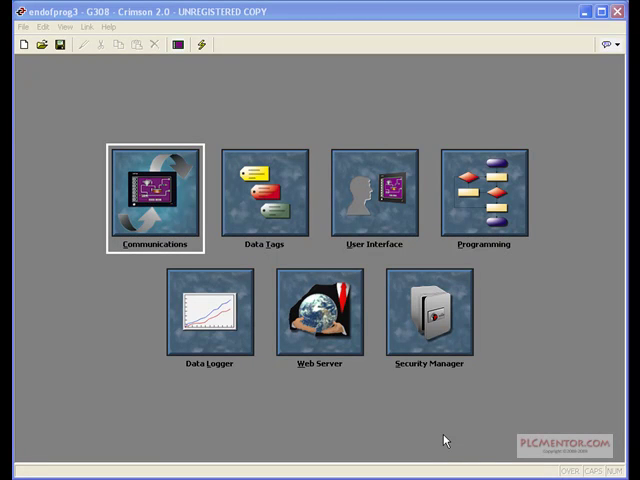
mouse_move(380, 195)
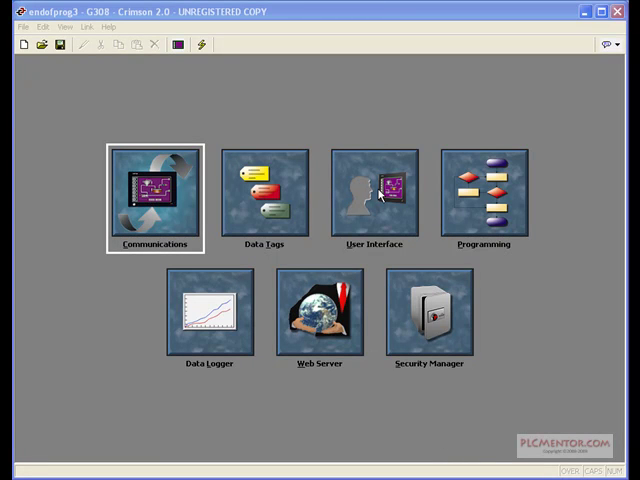
Open User Interface and create a new blank Page3.
double_click(378, 190)
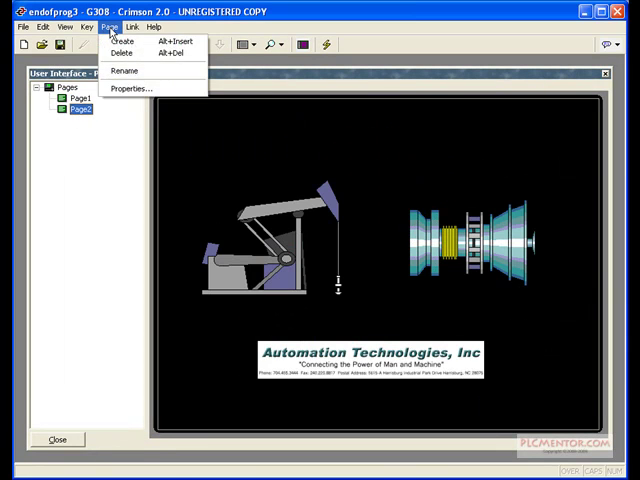
click(121, 40)
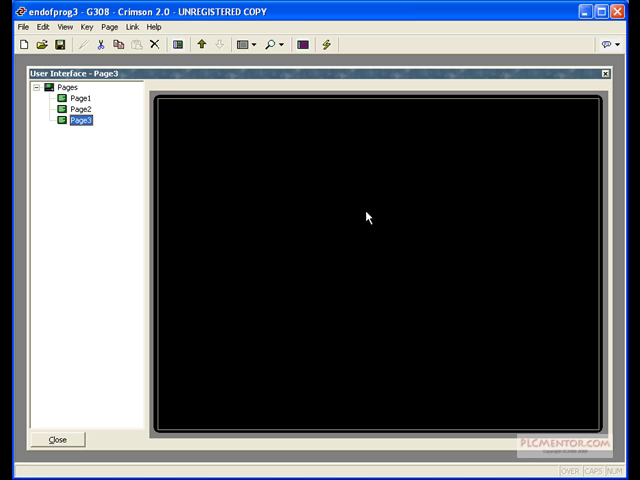
mouse_move(416, 221)
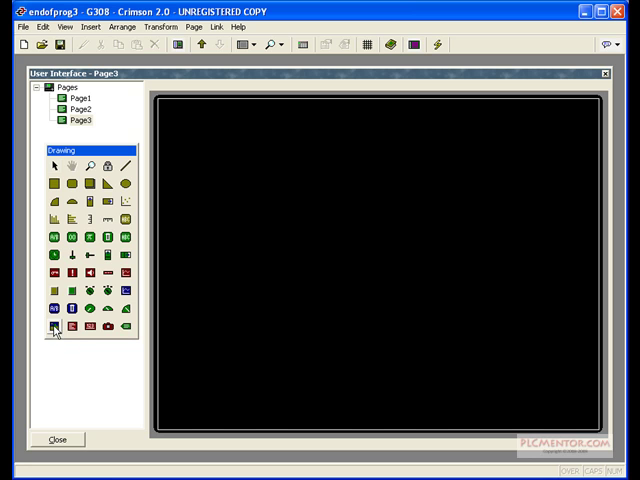
Draw an 80×80 image placeholder on Page3 and open its image settings.
drag(232, 128, 311, 207)
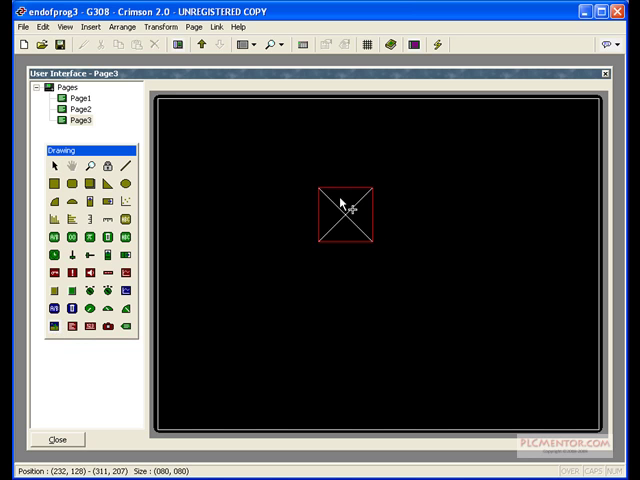
double_click(343, 218)
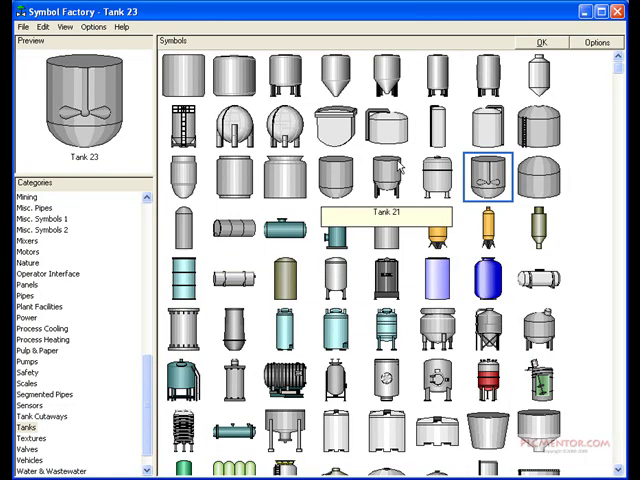
mouse_move(187, 173)
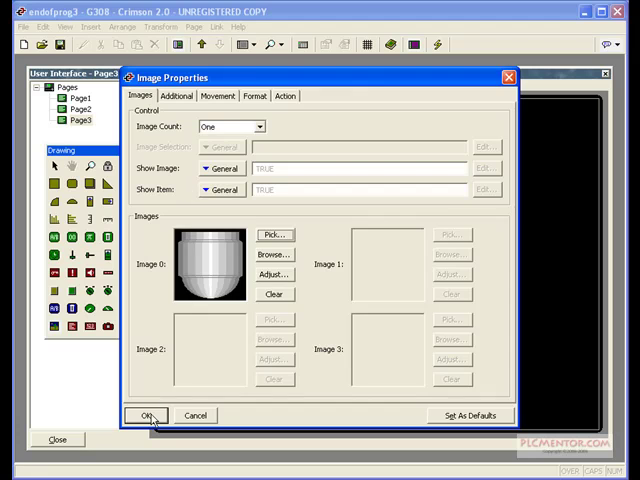
Apply the Tank 23 symbol and enlarge it to about 161×233.
click(146, 415)
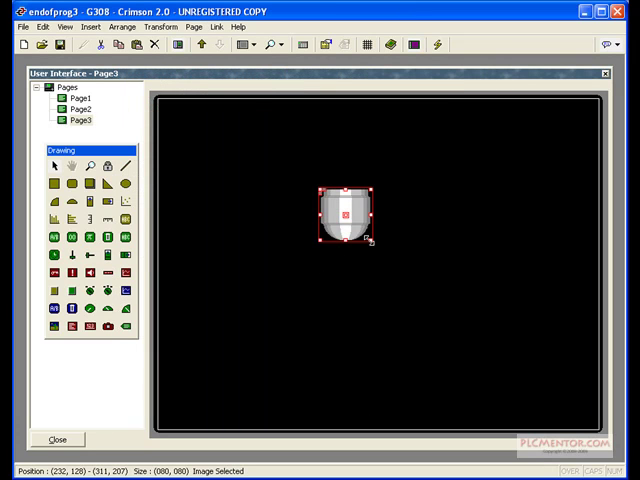
drag(365, 240, 420, 320)
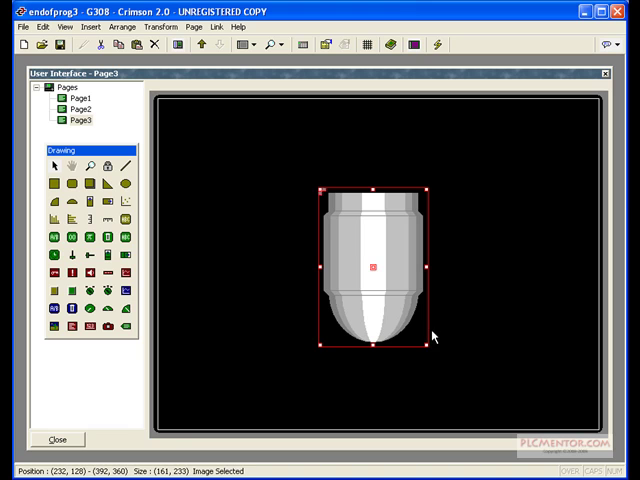
mouse_move(425, 340)
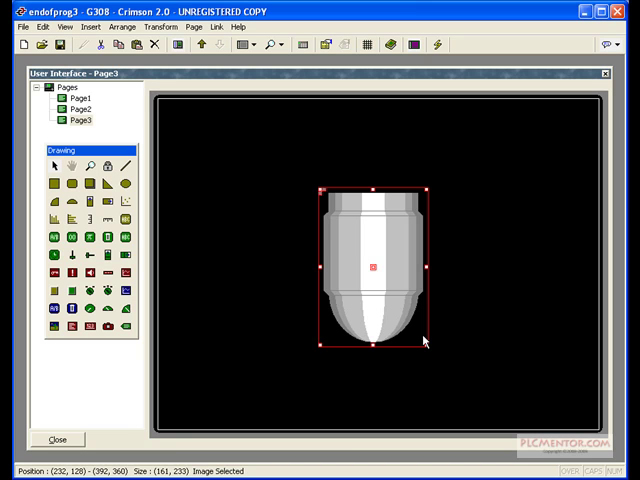
mouse_move(194, 216)
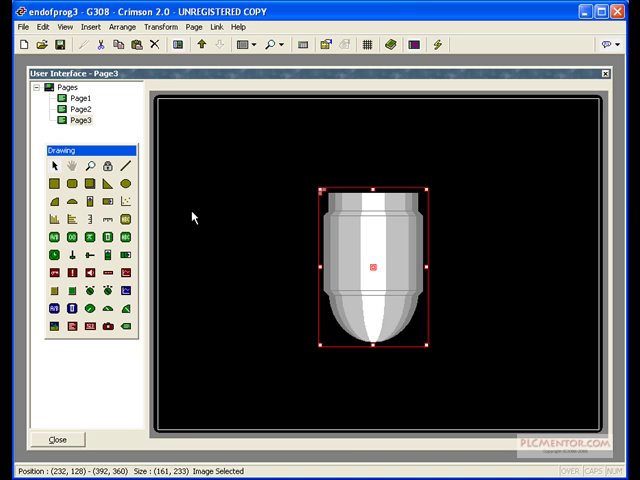
Rename Page3 to 'Reactor' from the Pages tree.
right_click(72, 133)
text(Reactor)
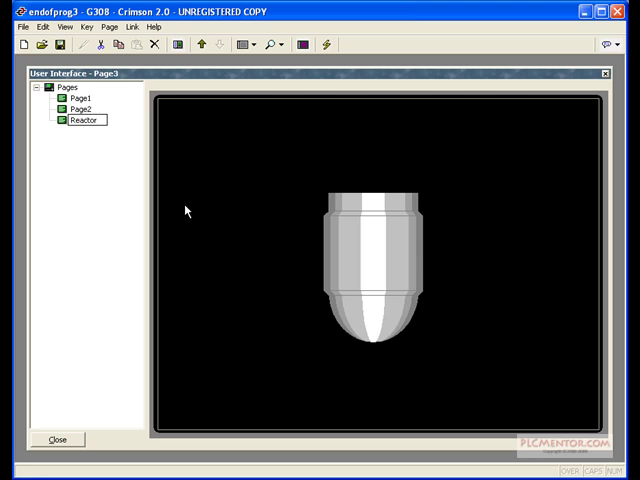
click(79, 120)
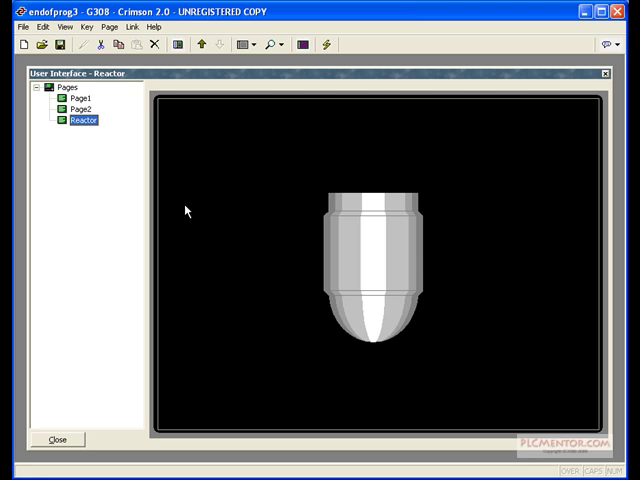
mouse_move(231, 211)
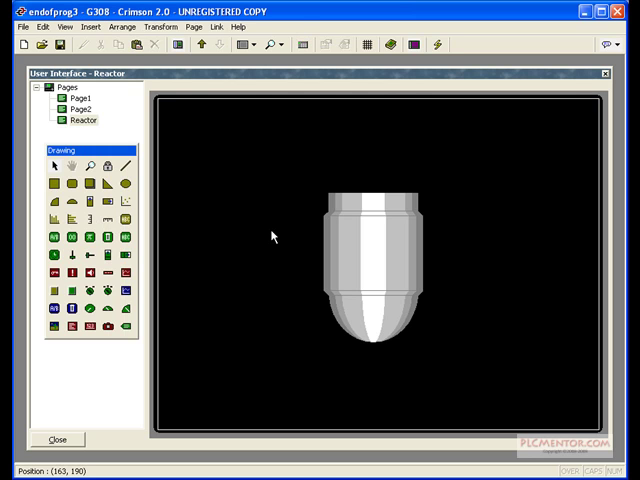
mouse_move(249, 234)
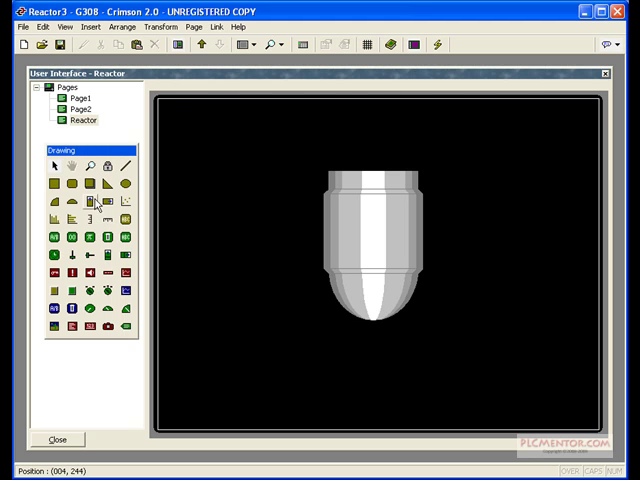
mouse_move(92, 202)
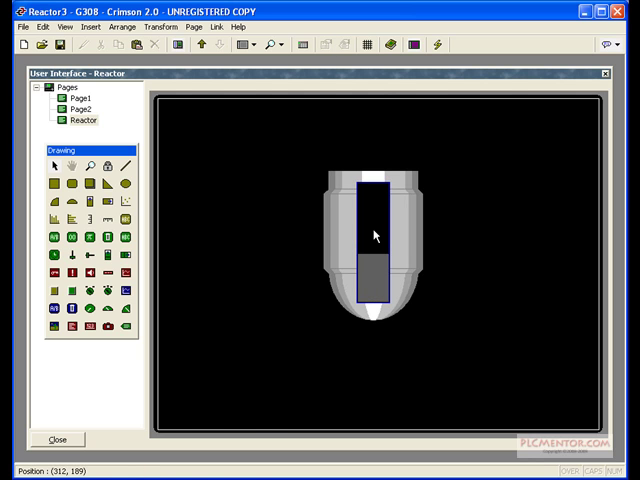
Open the settings of the vertical bar drawn over the tank.
double_click(375, 235)
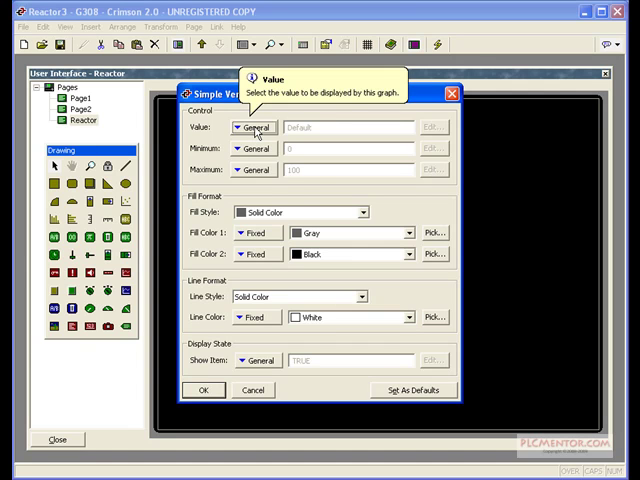
Drive the bar from tag TankLevel with Yellow fill, Mixture 50% style.
click(249, 127)
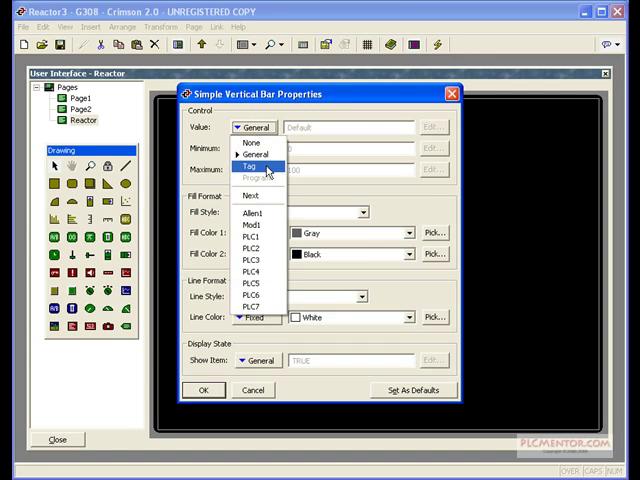
click(258, 165)
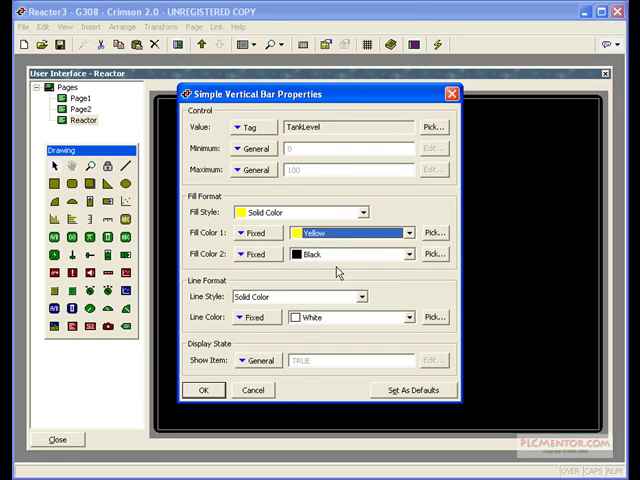
click(364, 212)
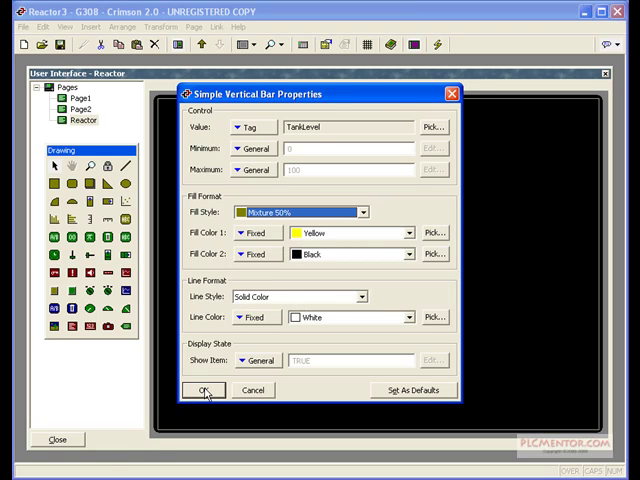
click(195, 390)
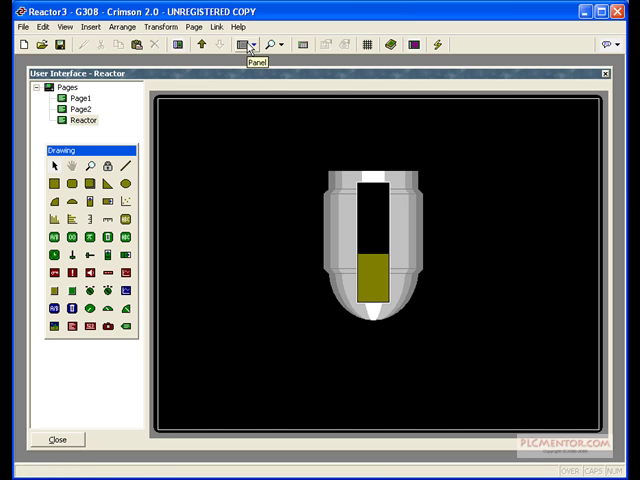
Set Soft Key 3 on all pages to Goto Page Reactor, then hide the panel.
click(246, 44)
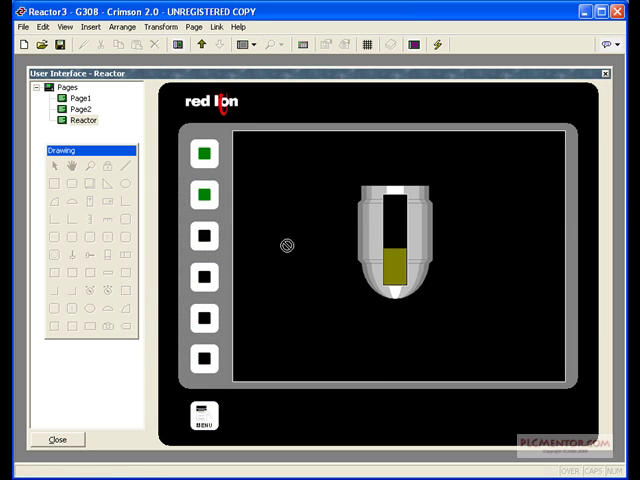
click(204, 236)
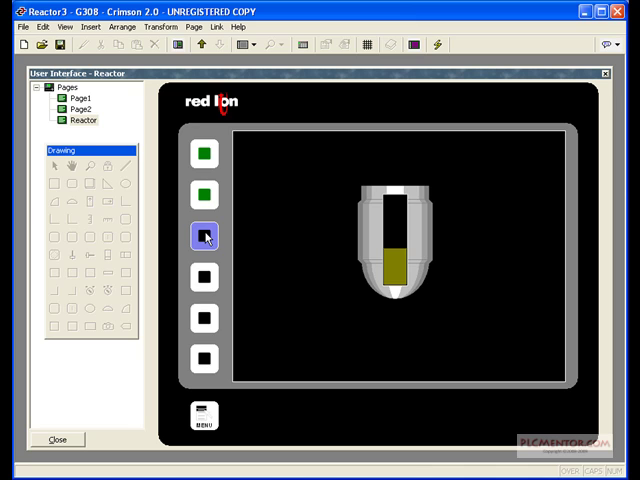
double_click(204, 237)
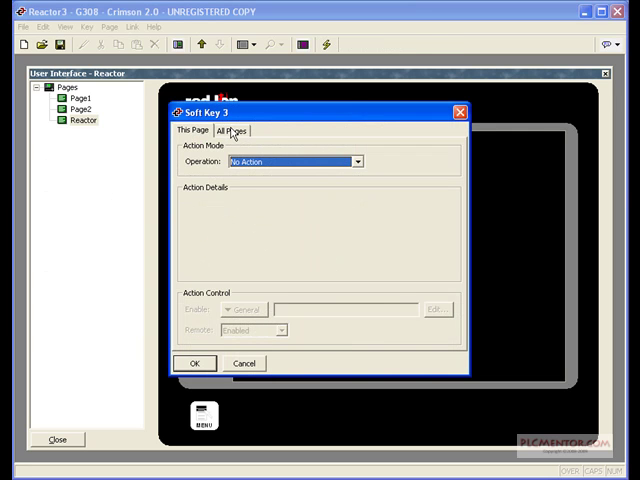
click(232, 130)
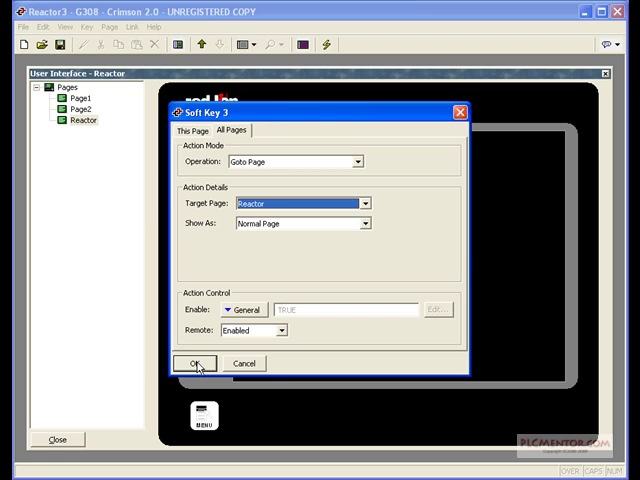
click(197, 362)
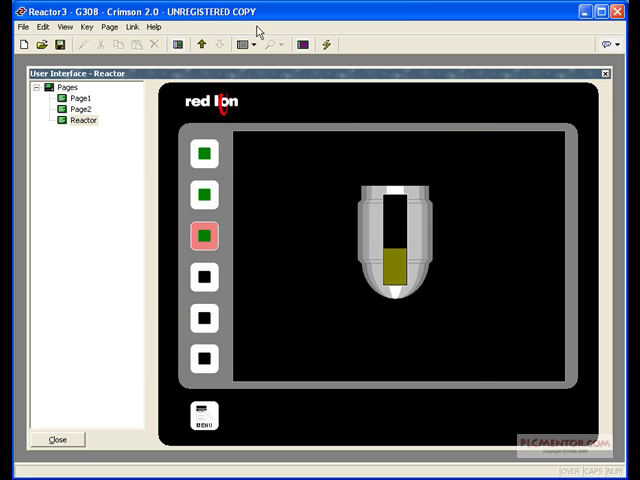
click(240, 44)
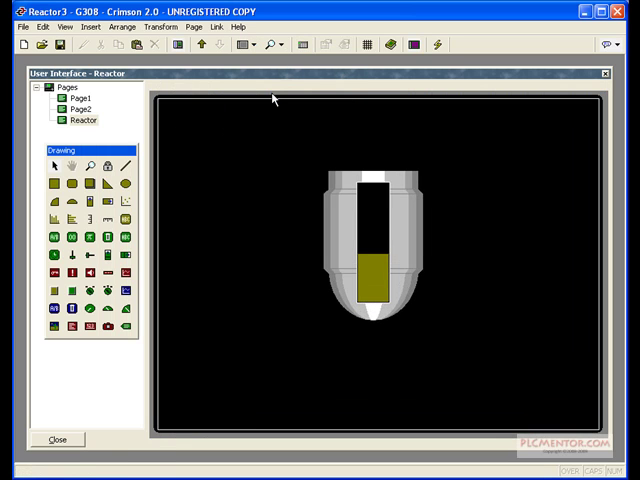
mouse_move(476, 302)
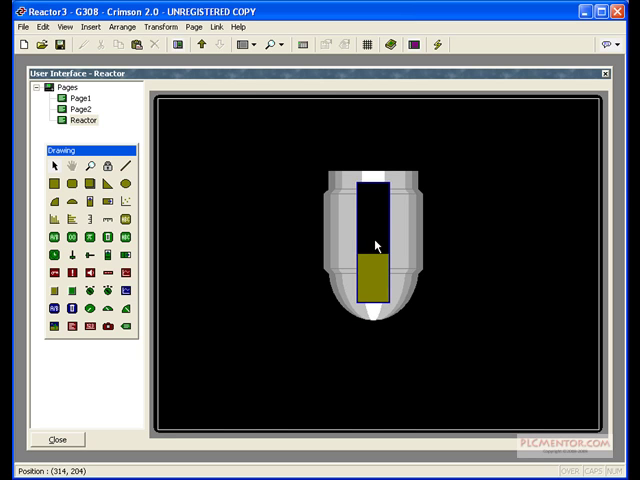
mouse_move(371, 245)
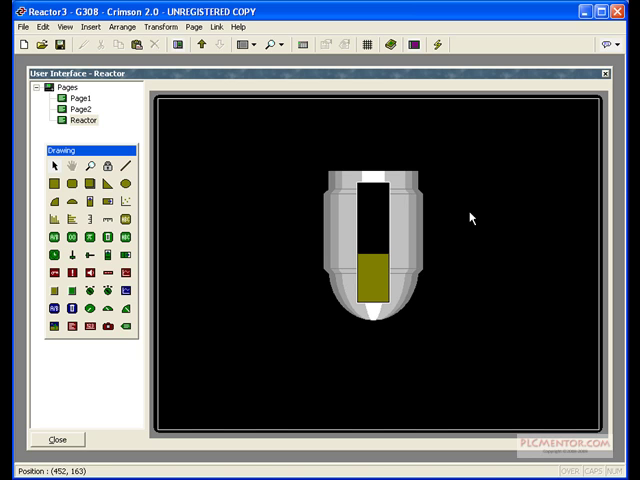
Download the project database to the G308 panel.
click(438, 44)
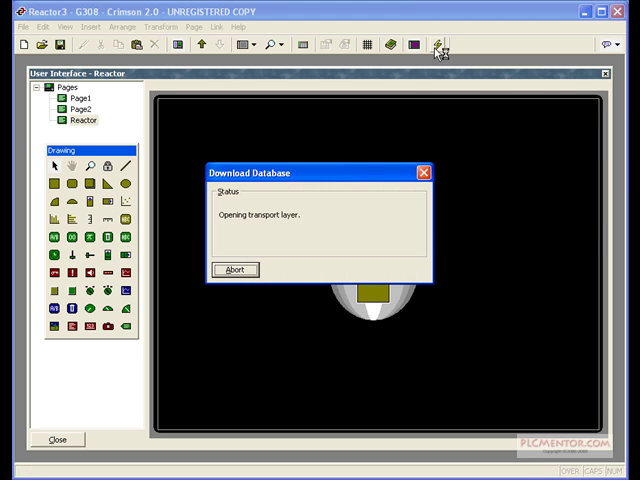